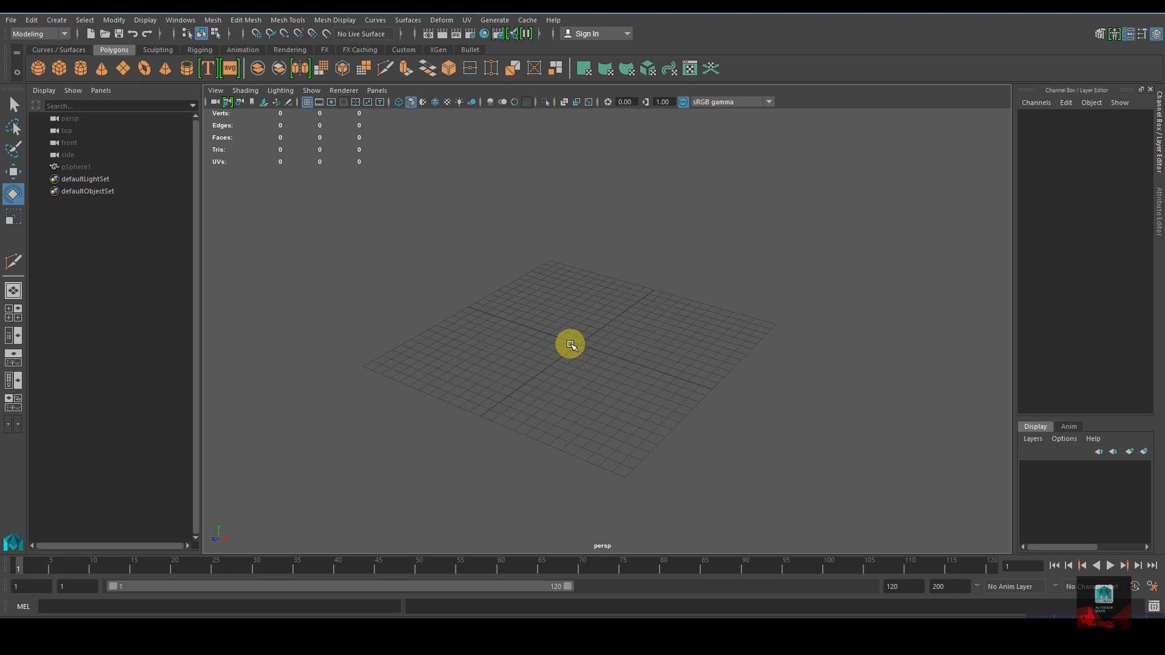
{"action": "mouse_move", "coordinate": [310, 250]}
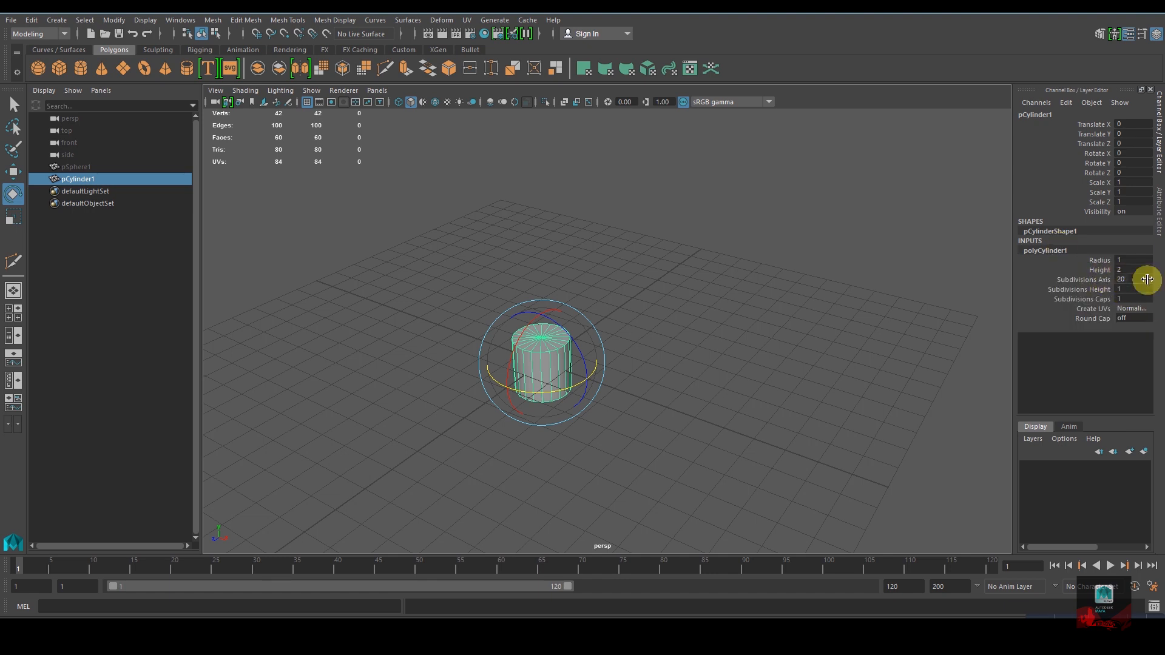
Step: Set the cylinder's Subdivisions Axis to 3 in the Channel Box
{"action": "type", "text": "3"}
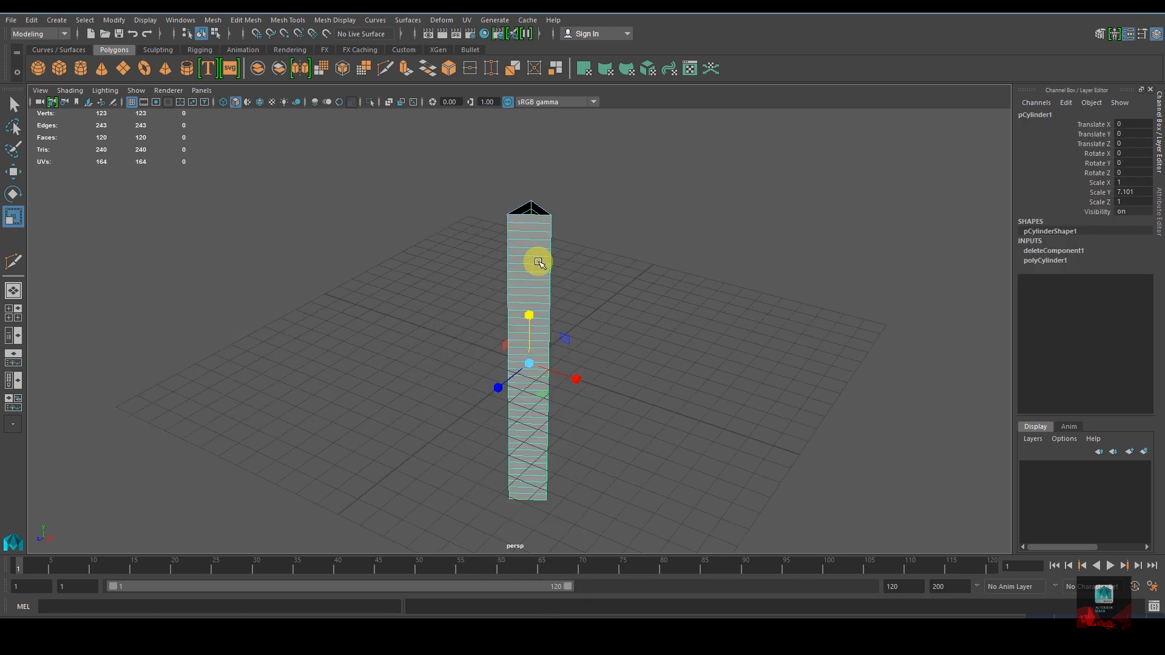
Step: Add a Twist deformer to the column and set its Start Angle to 360
{"action": "left_click", "coordinate": [441, 20]}
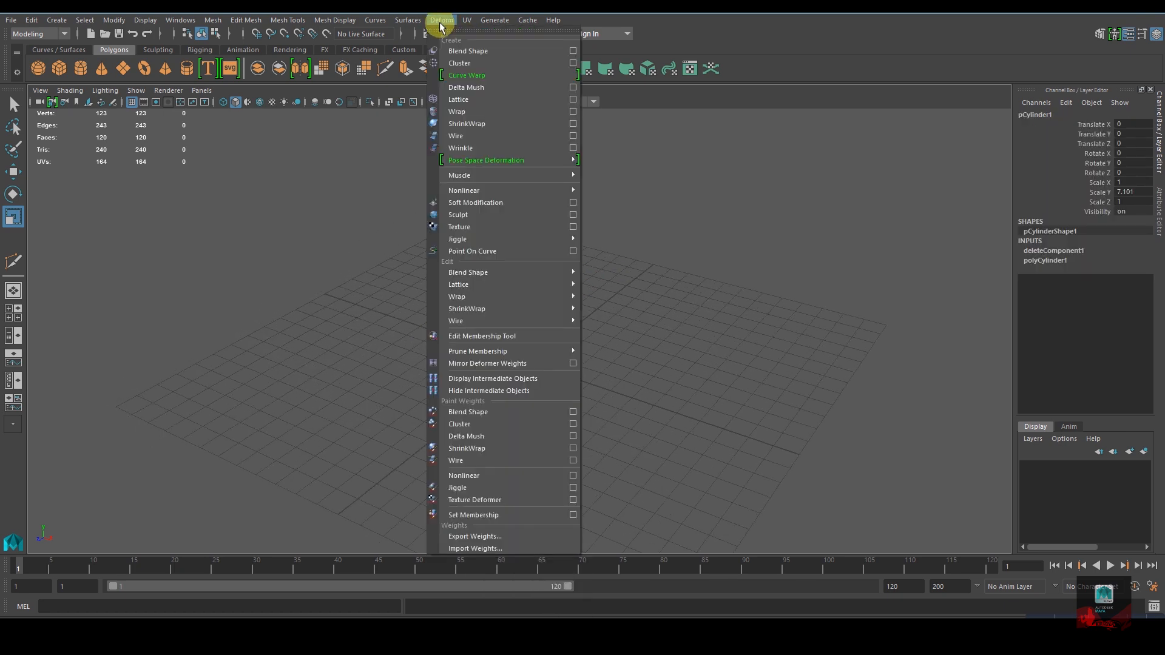
{"action": "mouse_move", "coordinate": [469, 190]}
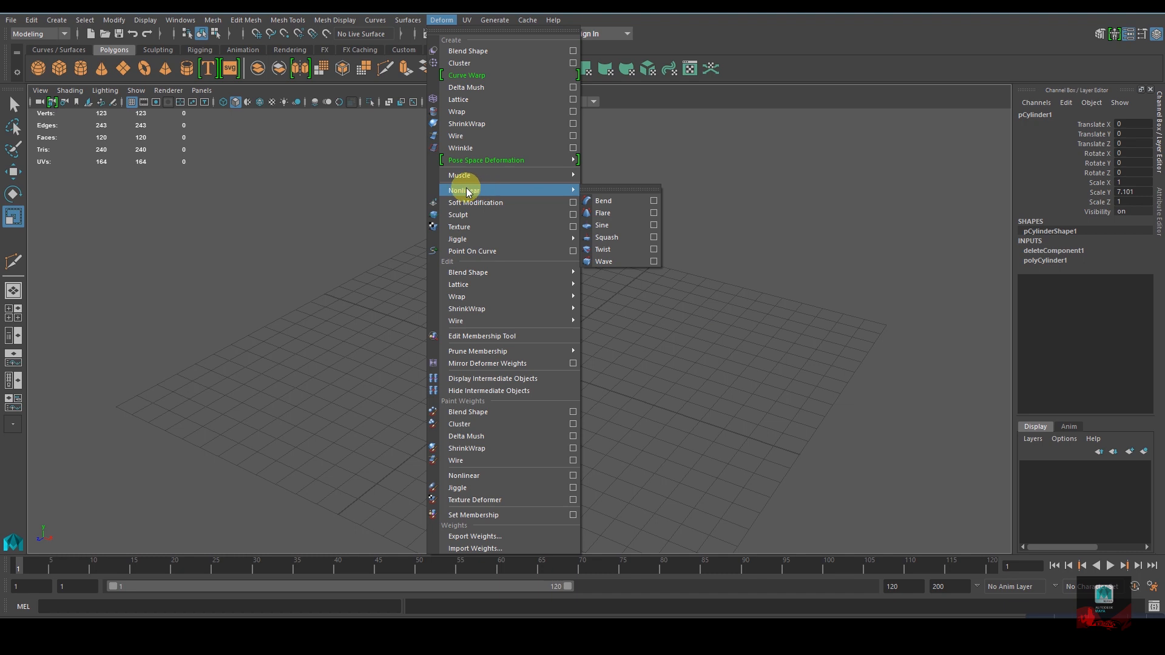
{"action": "left_click", "coordinate": [603, 249]}
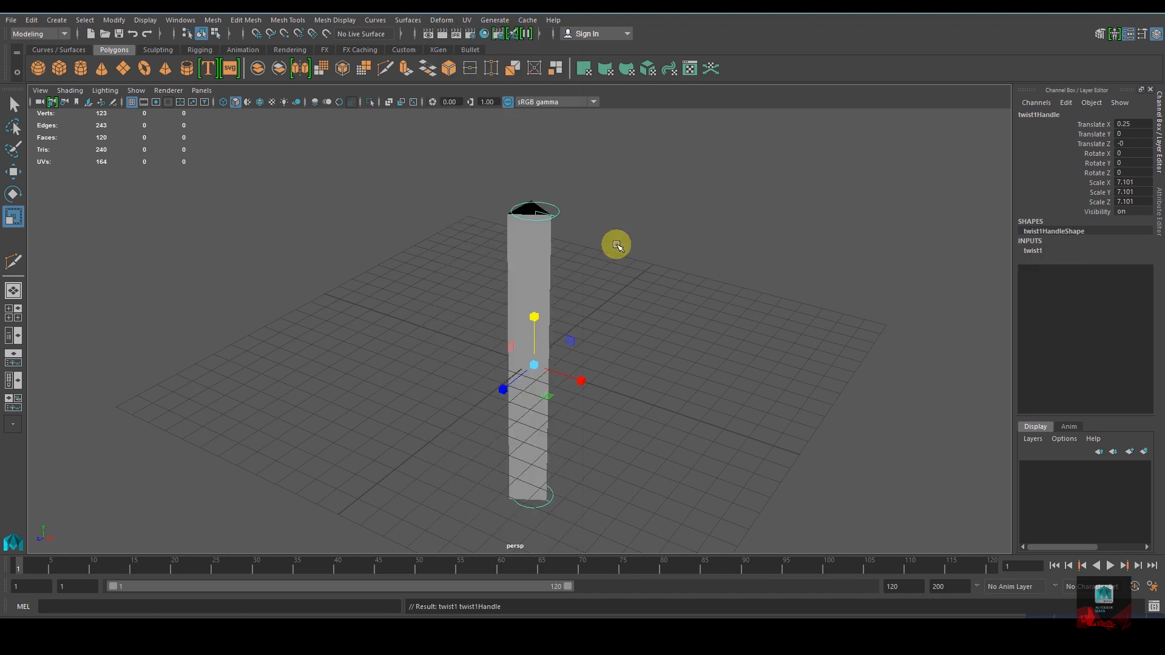
{"action": "mouse_move", "coordinate": [1033, 250]}
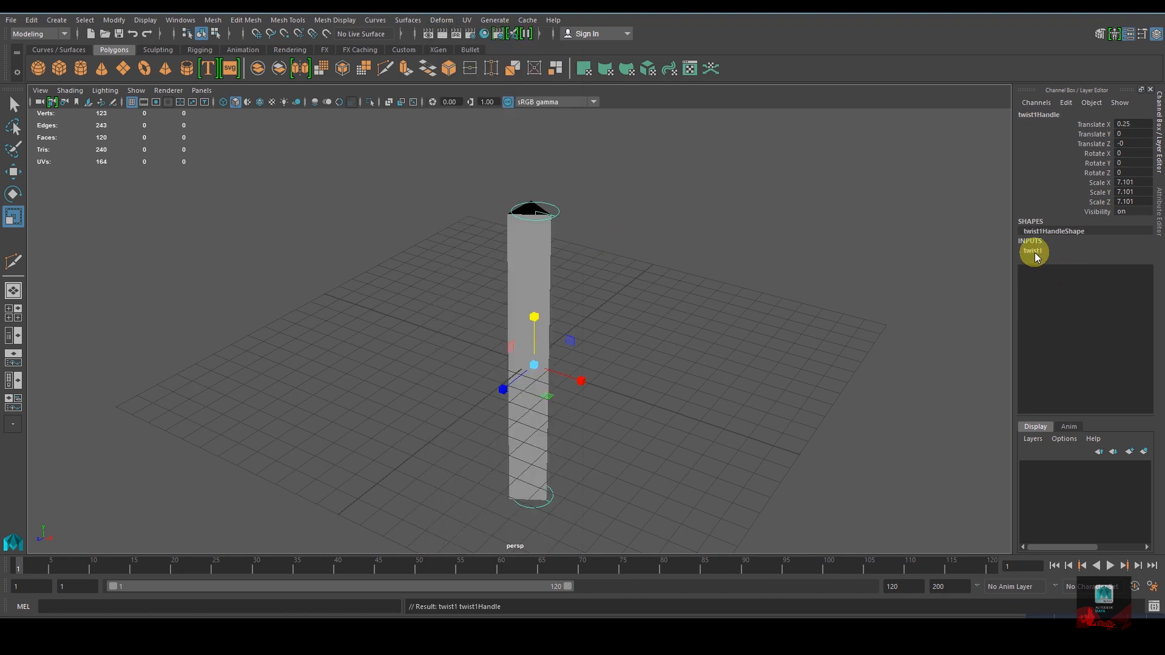
{"action": "left_click", "coordinate": [1033, 250]}
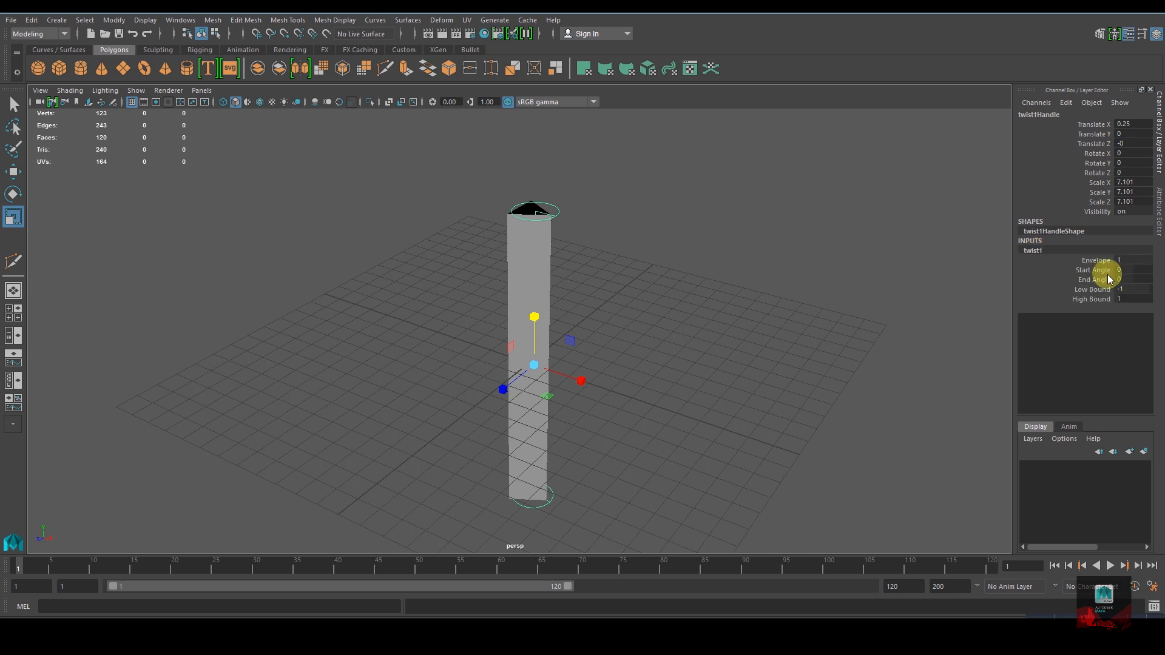
{"action": "left_click", "coordinate": [1131, 269]}
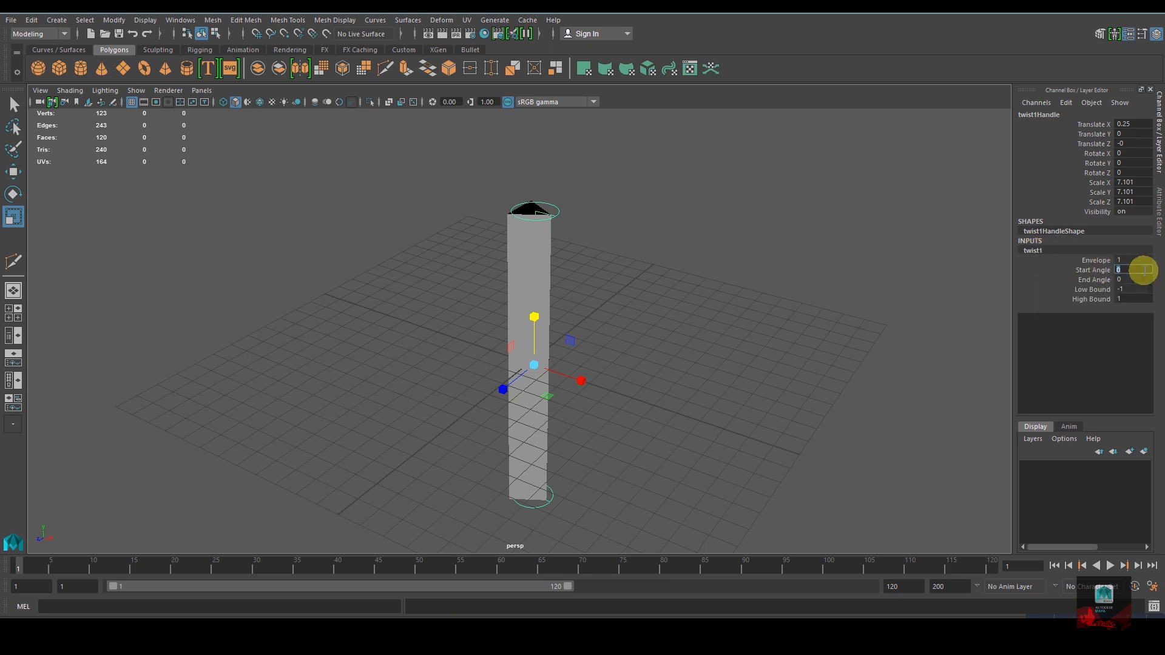
{"action": "type", "text": "360"}
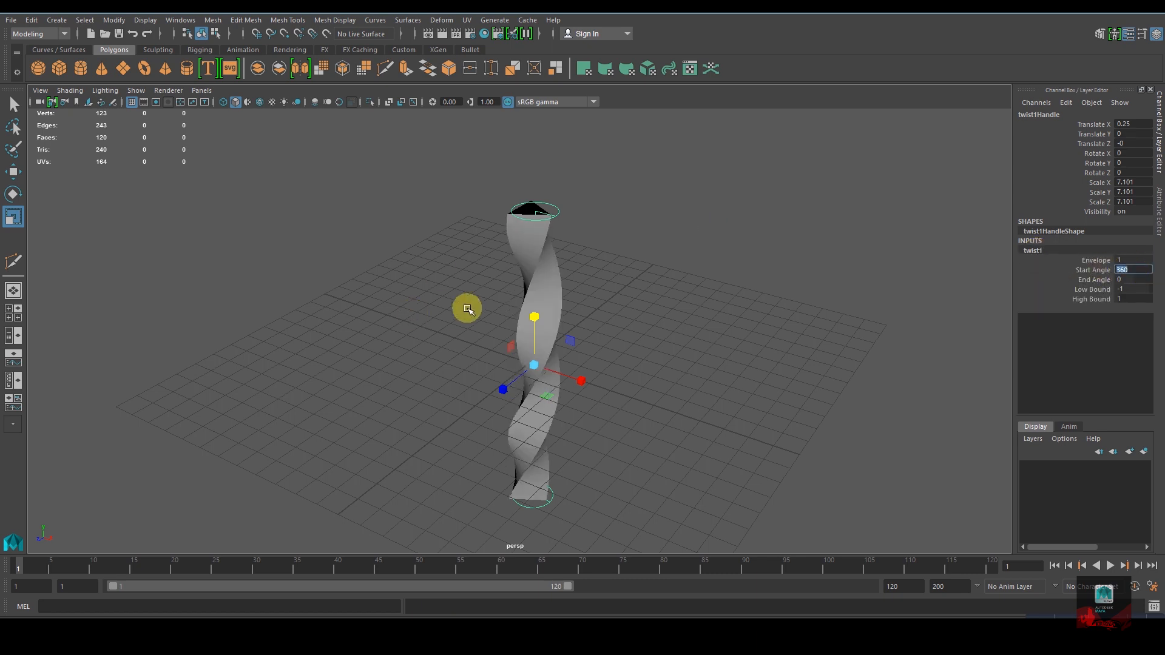
{"action": "mouse_move", "coordinate": [575, 267]}
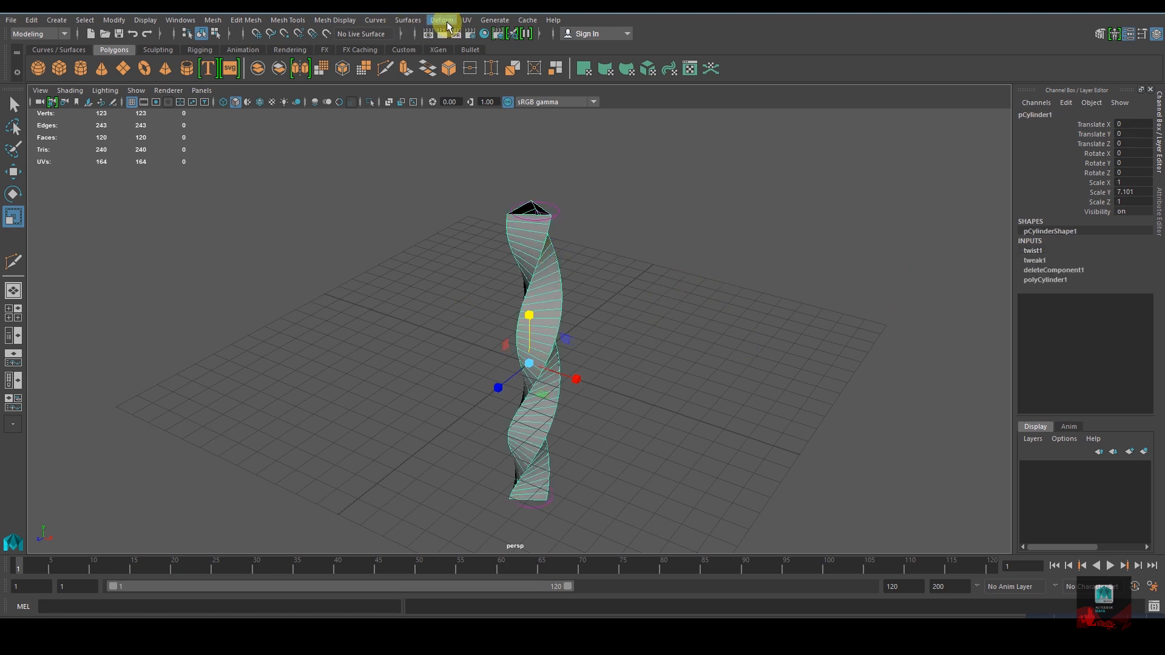
Step: Add a Bend deformer to the twisted column and set its Curvature to 180
{"action": "left_click", "coordinate": [443, 20]}
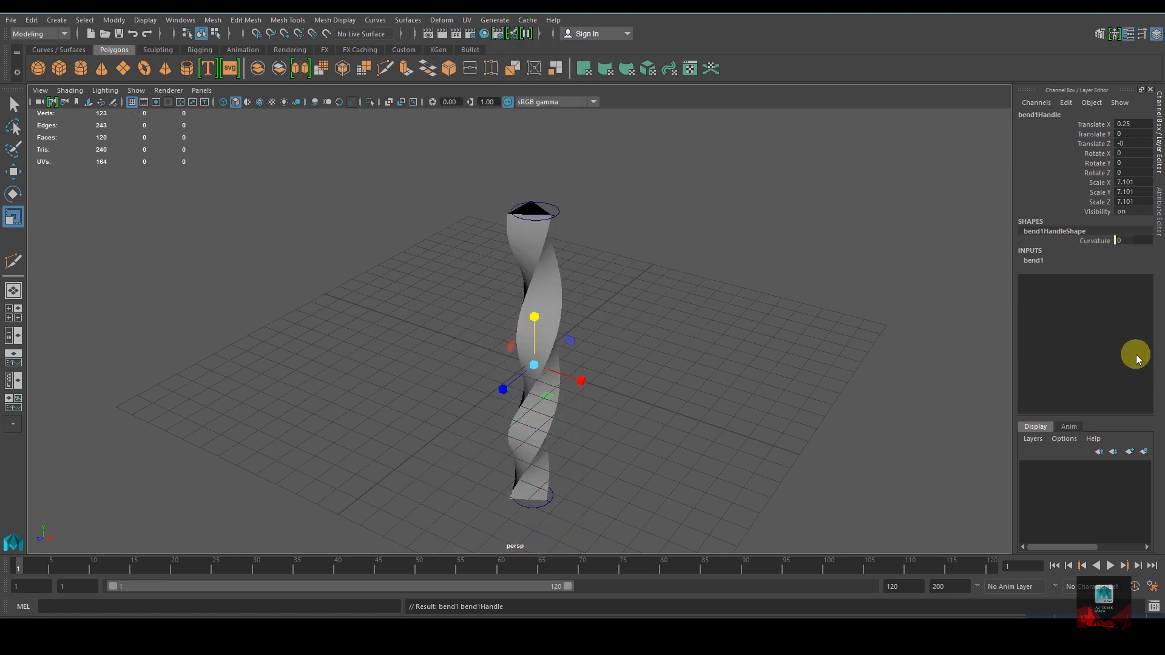
{"action": "left_click", "coordinate": [1033, 260]}
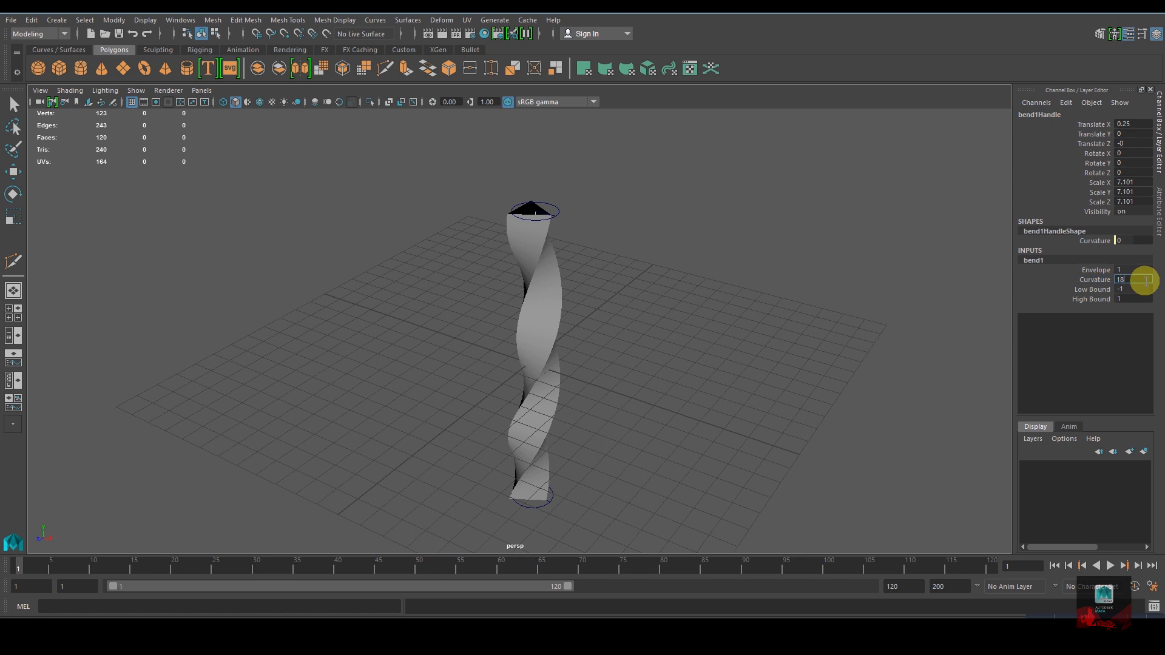
{"action": "type", "text": "180"}
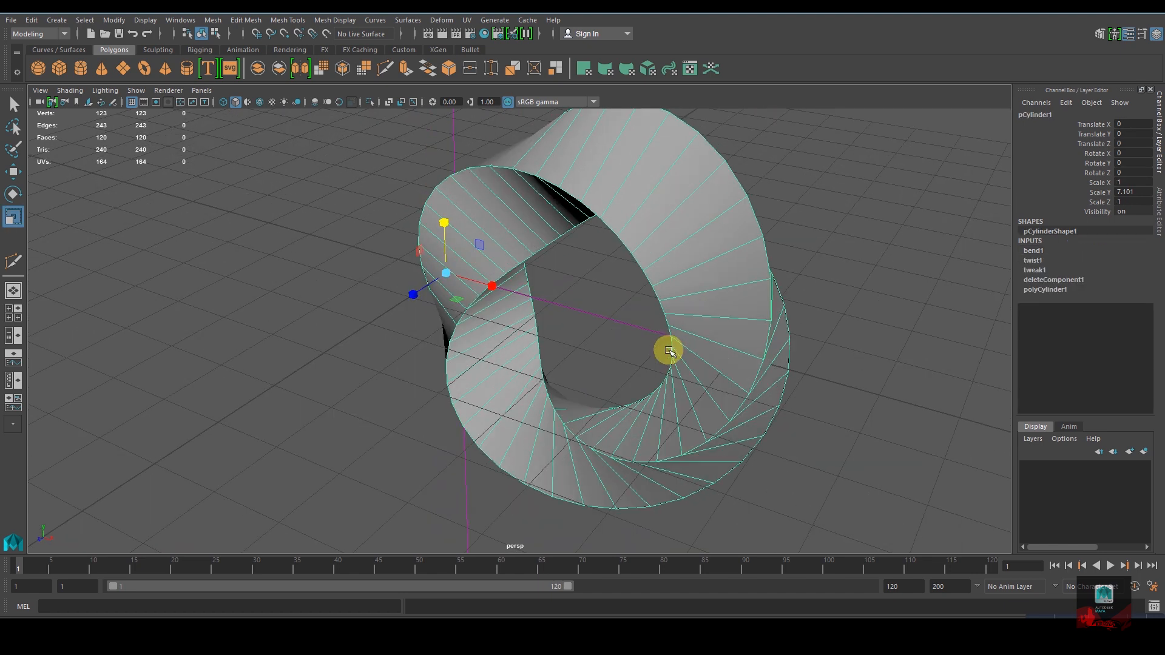
Step: Smooth the bent loop via its marking menu into a rounder, denser mesh
{"action": "left_click_drag", "start_coordinate": [668, 351], "coordinate": [747, 353]}
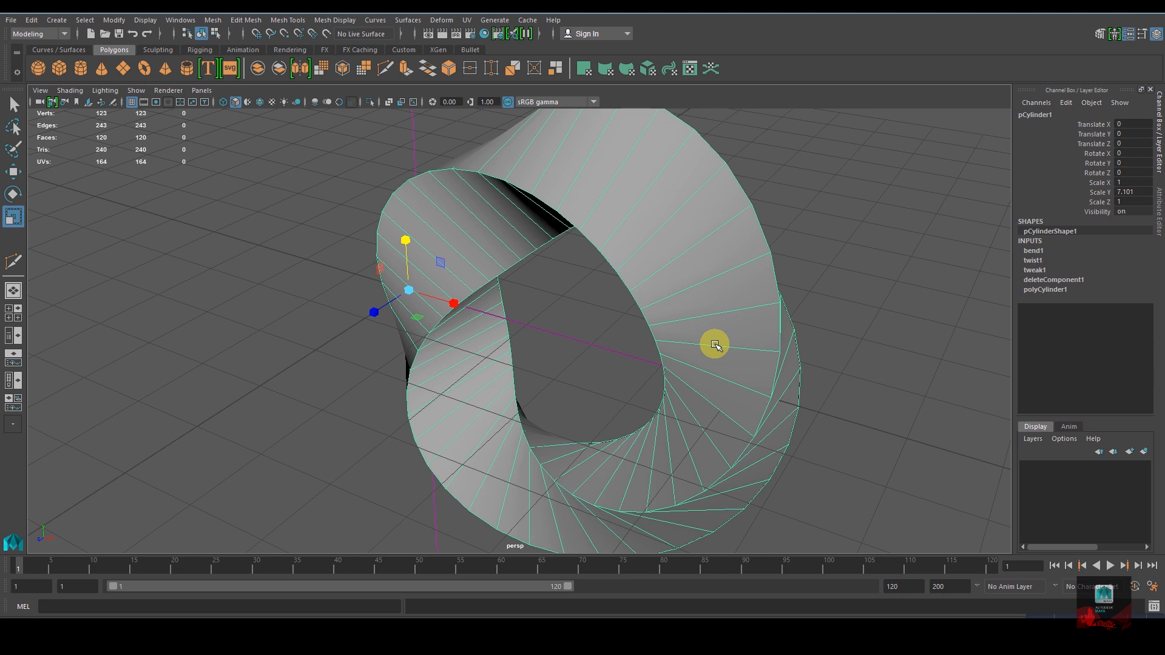
{"action": "right_click", "coordinate": [714, 345]}
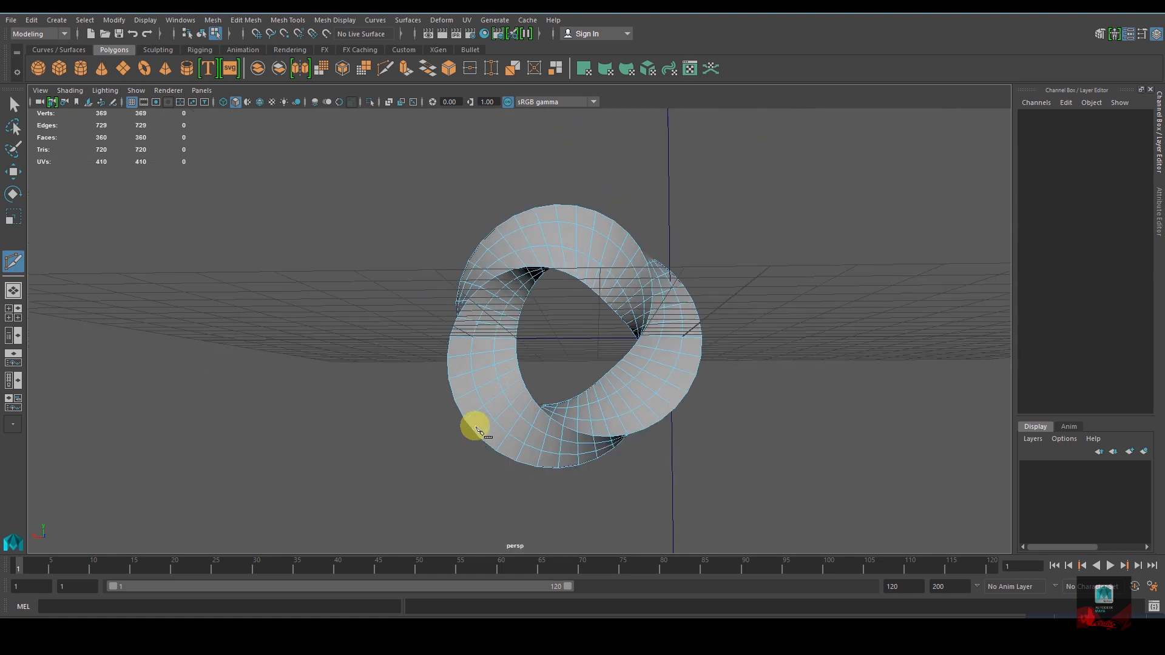
Step: Scale the small sphere slightly and feed it into a new MASH network
{"action": "left_click_drag", "start_coordinate": [480, 431], "coordinate": [663, 431]}
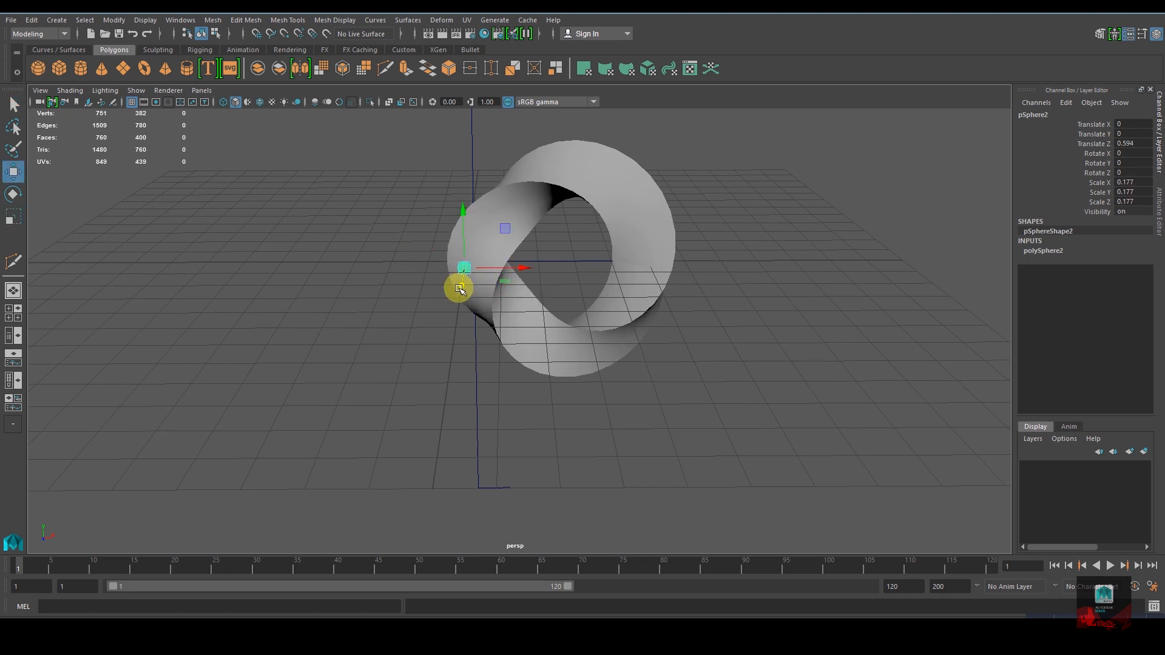
{"action": "left_click_drag", "start_coordinate": [458, 288], "coordinate": [464, 312]}
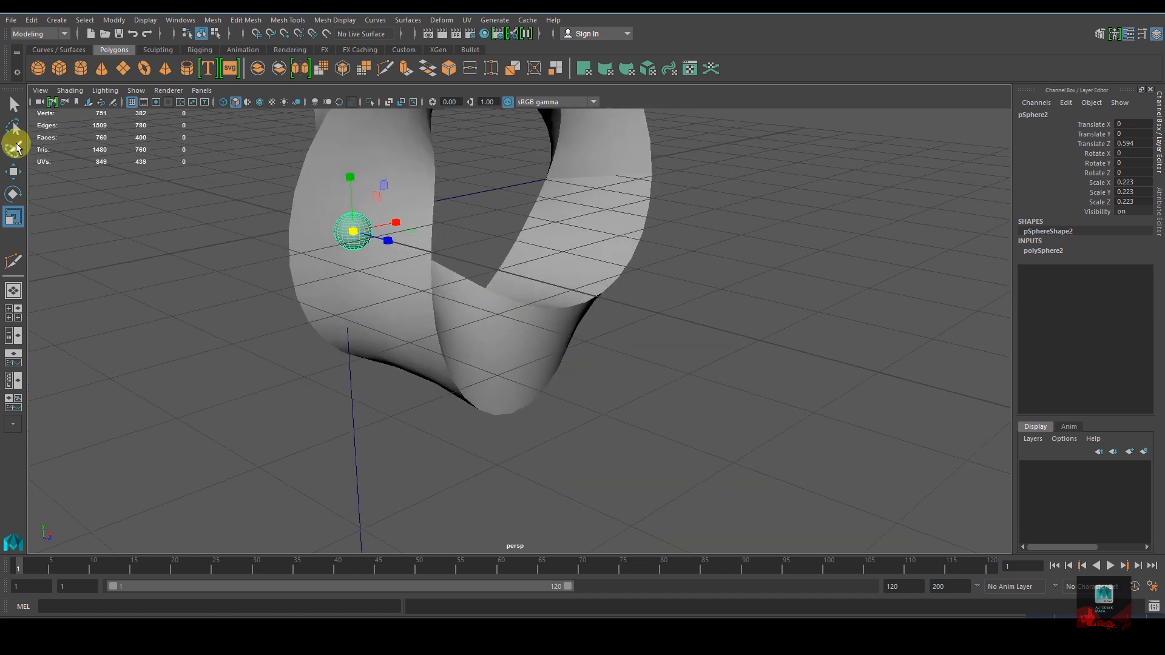
{"action": "left_click", "coordinate": [55, 19]}
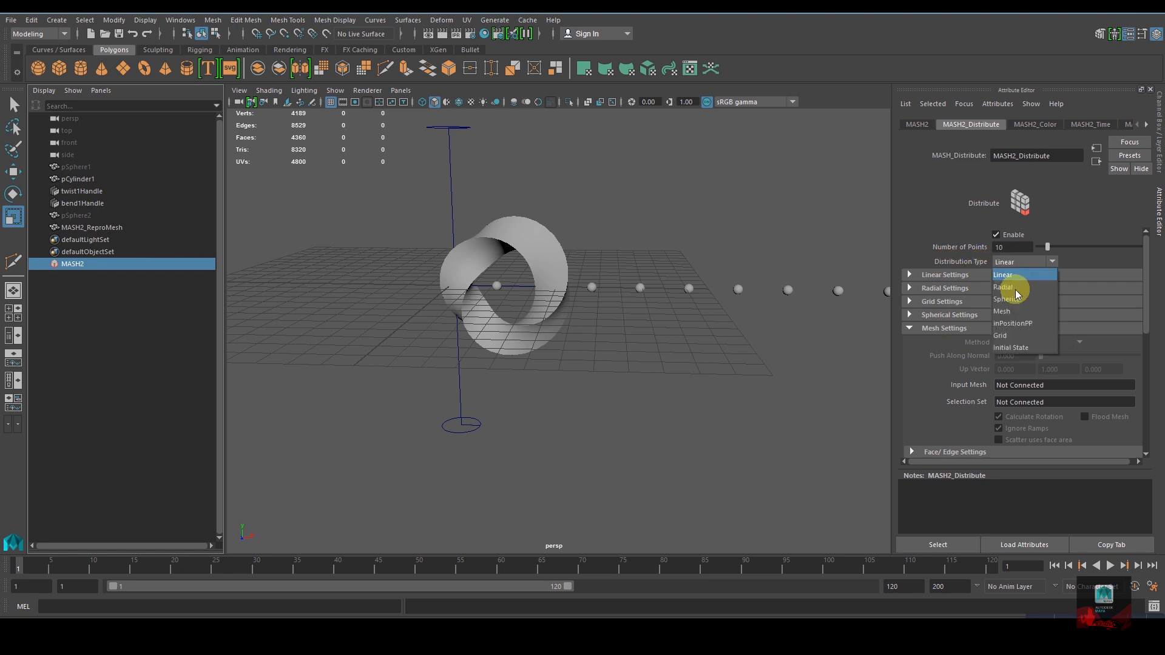
Step: Expand the MASH Distribute Mesh Settings to prepare the input mesh connection
{"action": "left_click", "coordinate": [1002, 310]}
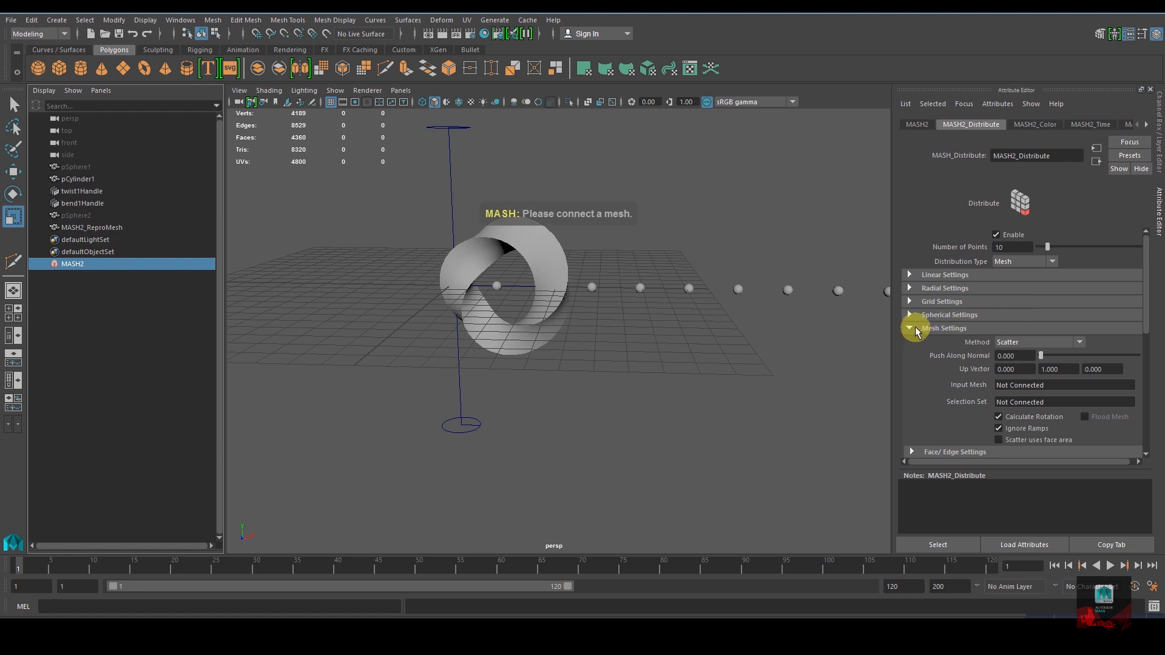
{"action": "mouse_move", "coordinate": [931, 336]}
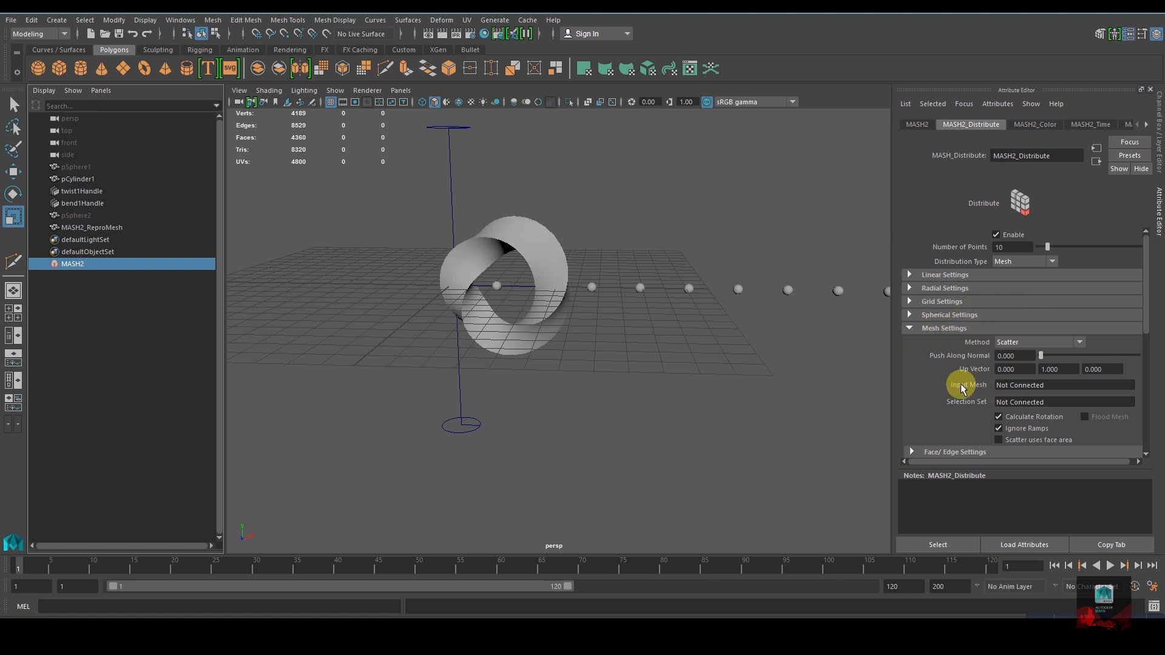
{"action": "mouse_move", "coordinate": [15, 20]}
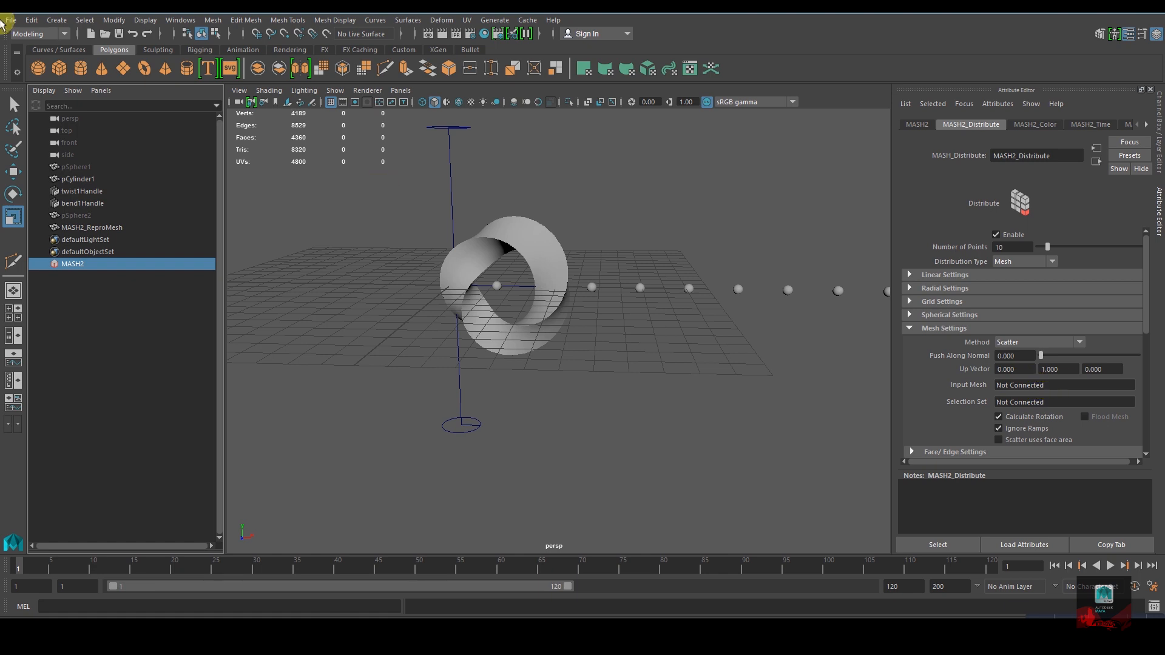
{"action": "mouse_move", "coordinate": [88, 188]}
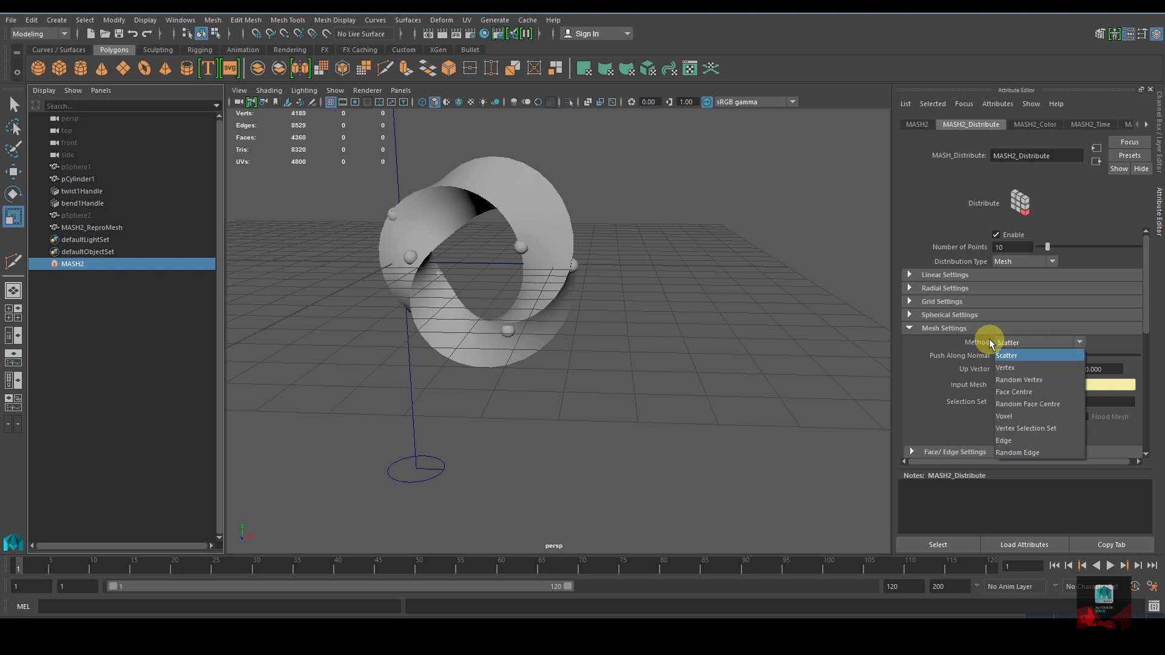
Step: Set the distribution Method to Vertex with Flood Mesh on, then deselect
{"action": "left_click", "coordinate": [1004, 367]}
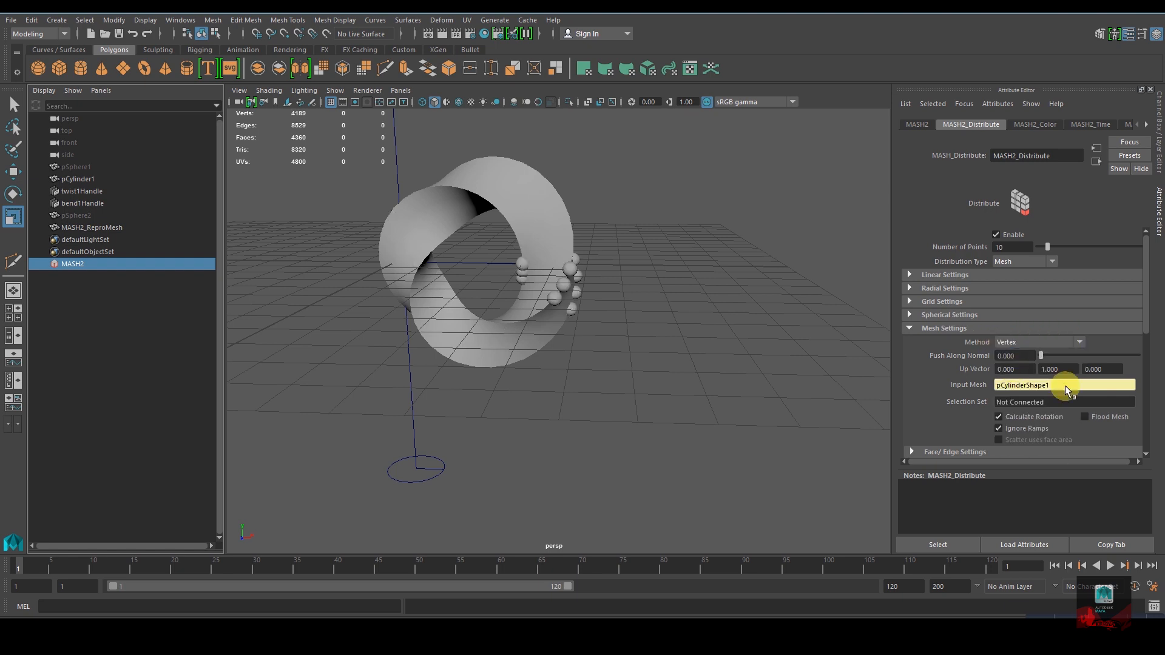
{"action": "left_click", "coordinate": [1084, 416]}
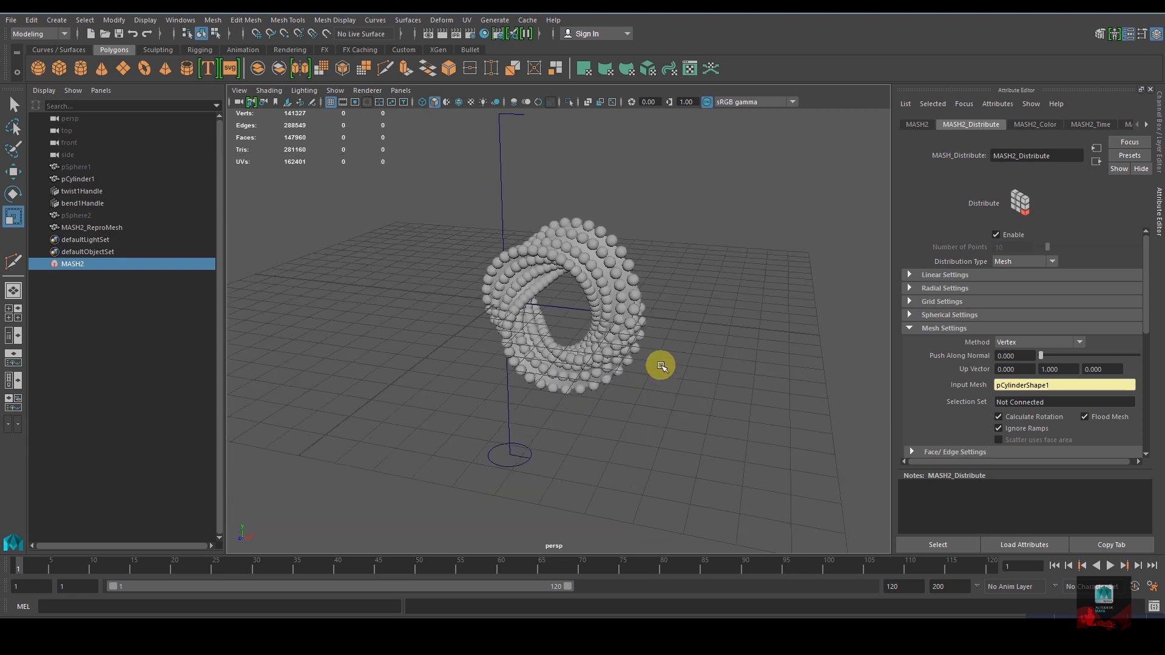
{"action": "left_click_drag", "start_coordinate": [659, 364], "coordinate": [670, 383]}
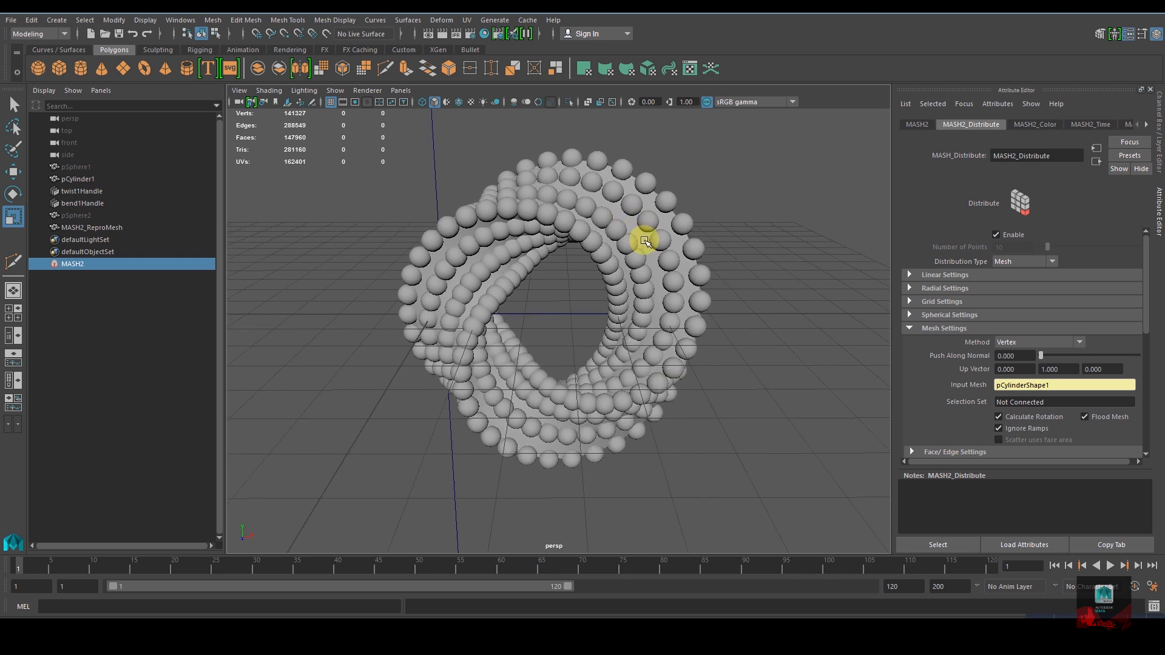
{"action": "left_click", "coordinate": [76, 178]}
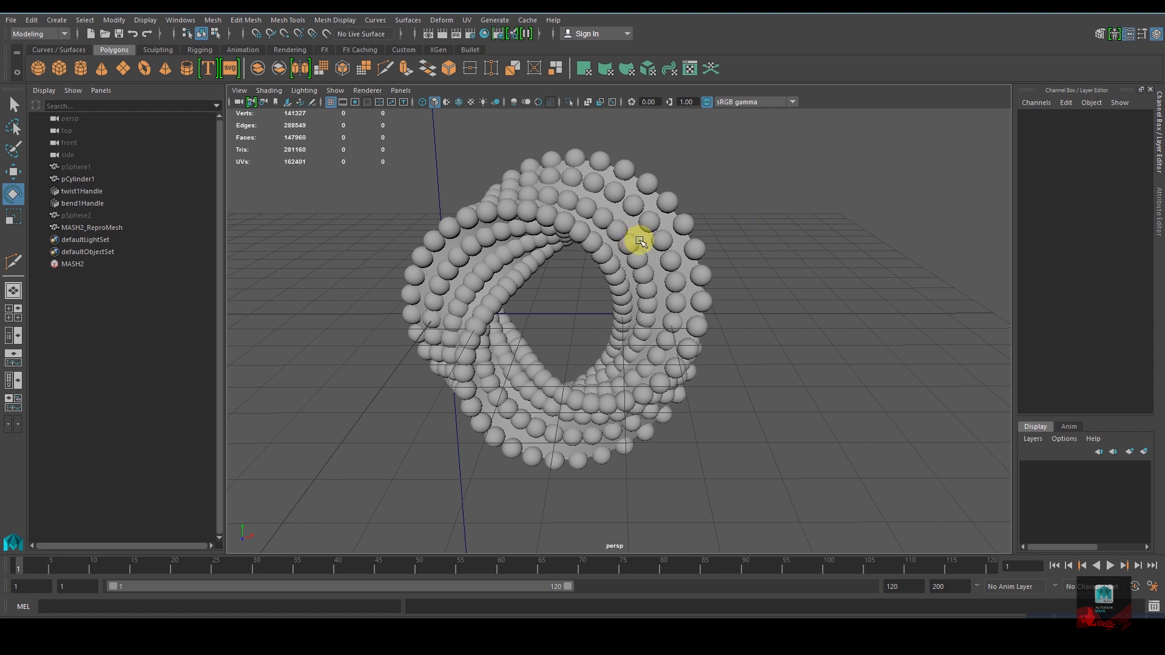
{"action": "left_click", "coordinate": [76, 178]}
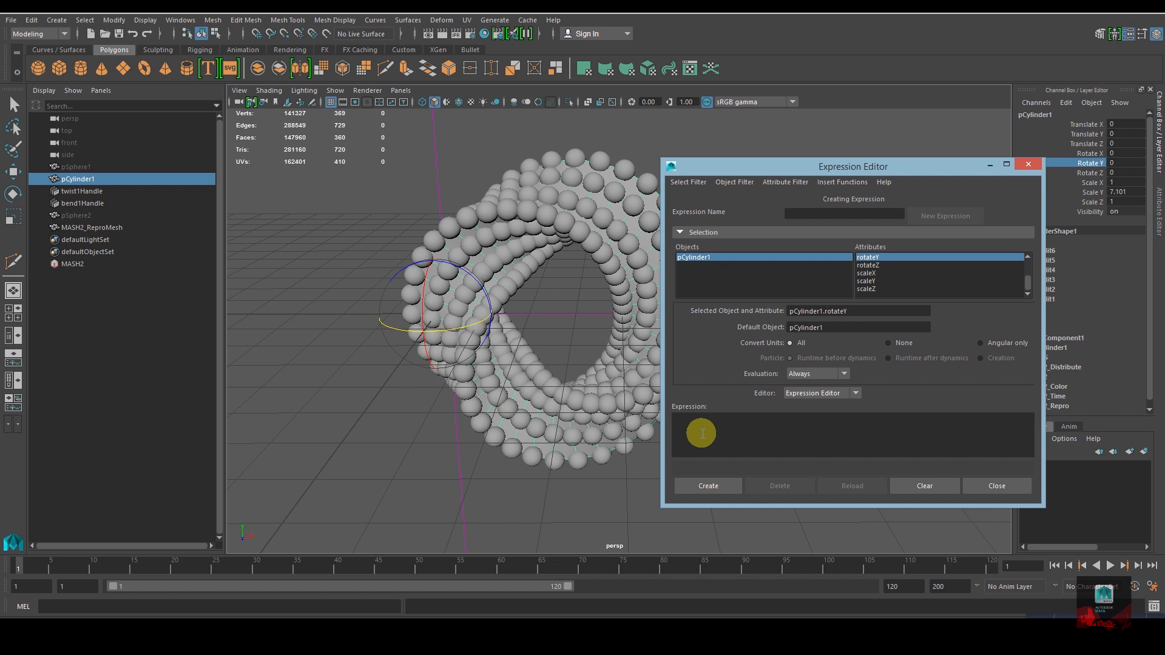
Step: Create the expression pCylinder1.rotateY = time * 50 and close the Expression Editor
{"action": "type", "text": "pCylinder1.rotateY ="}
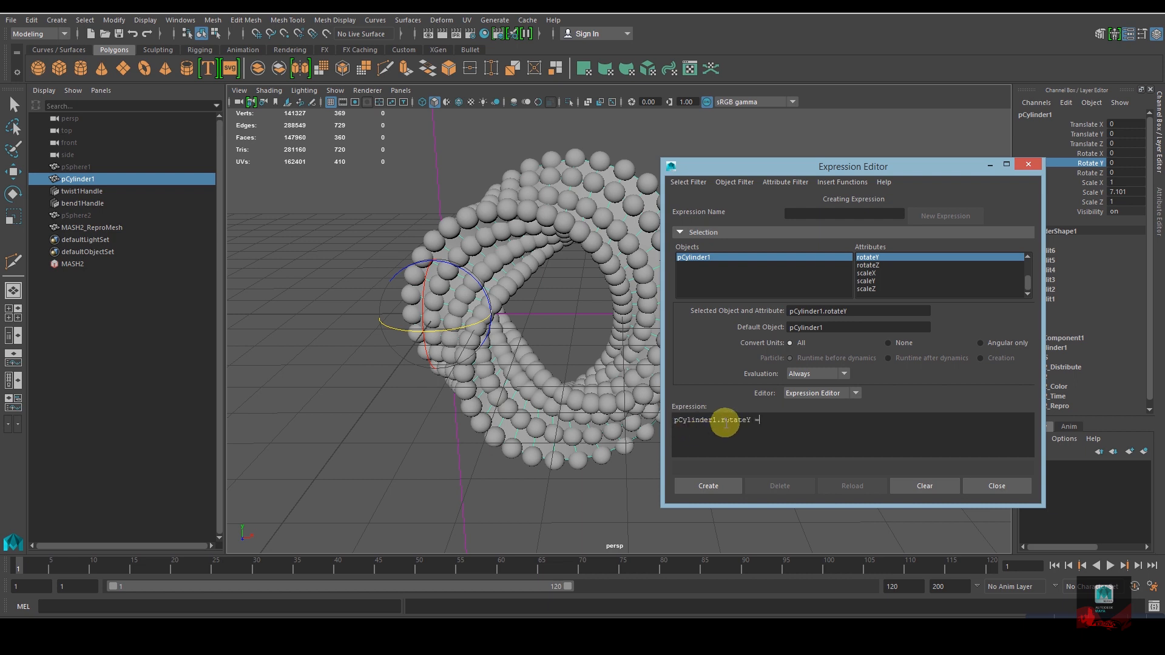
{"action": "type", "text": "time"}
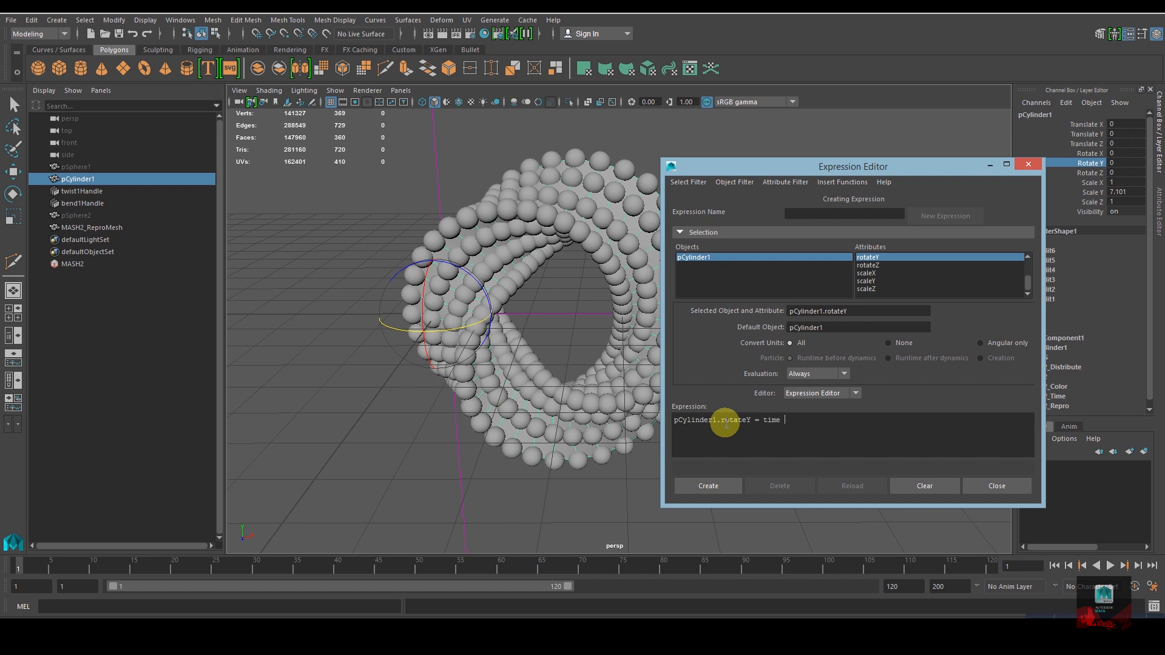
{"action": "type", "text": "* 50"}
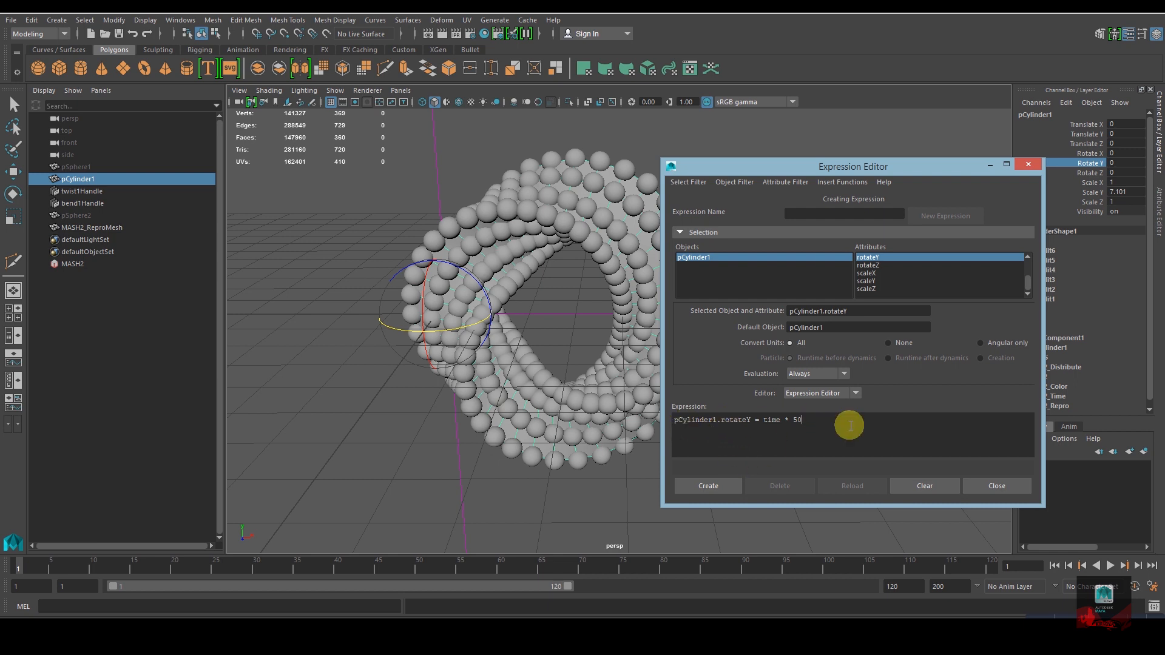
{"action": "left_click", "coordinate": [708, 486]}
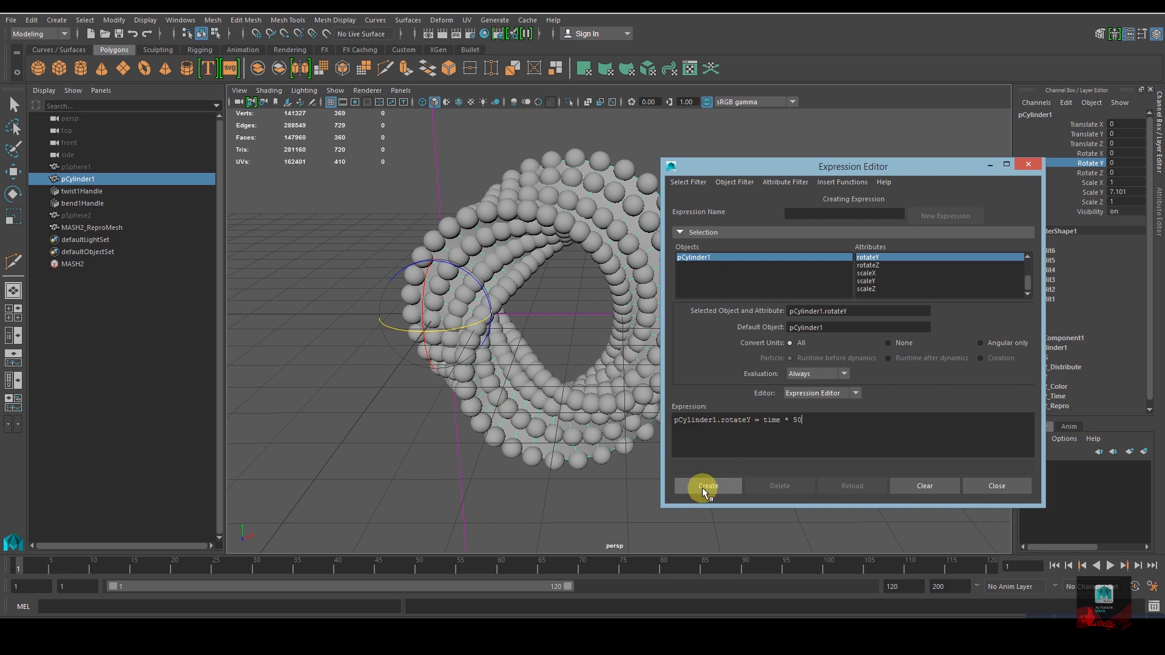
{"action": "left_click", "coordinate": [707, 485]}
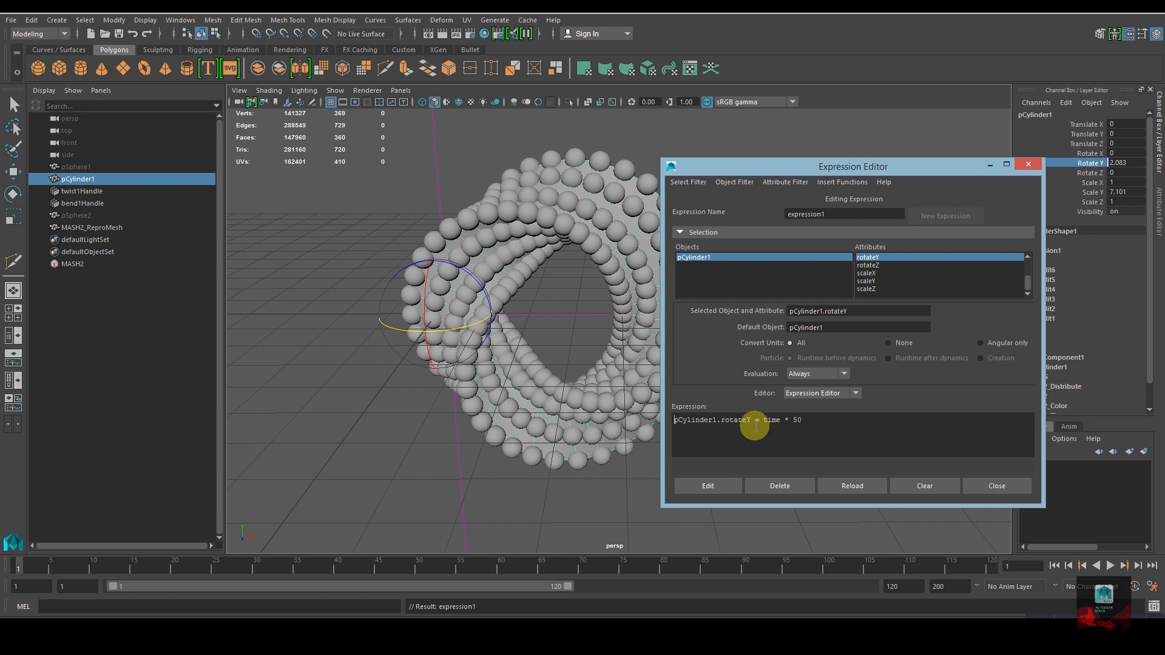
{"action": "left_click", "coordinate": [996, 485]}
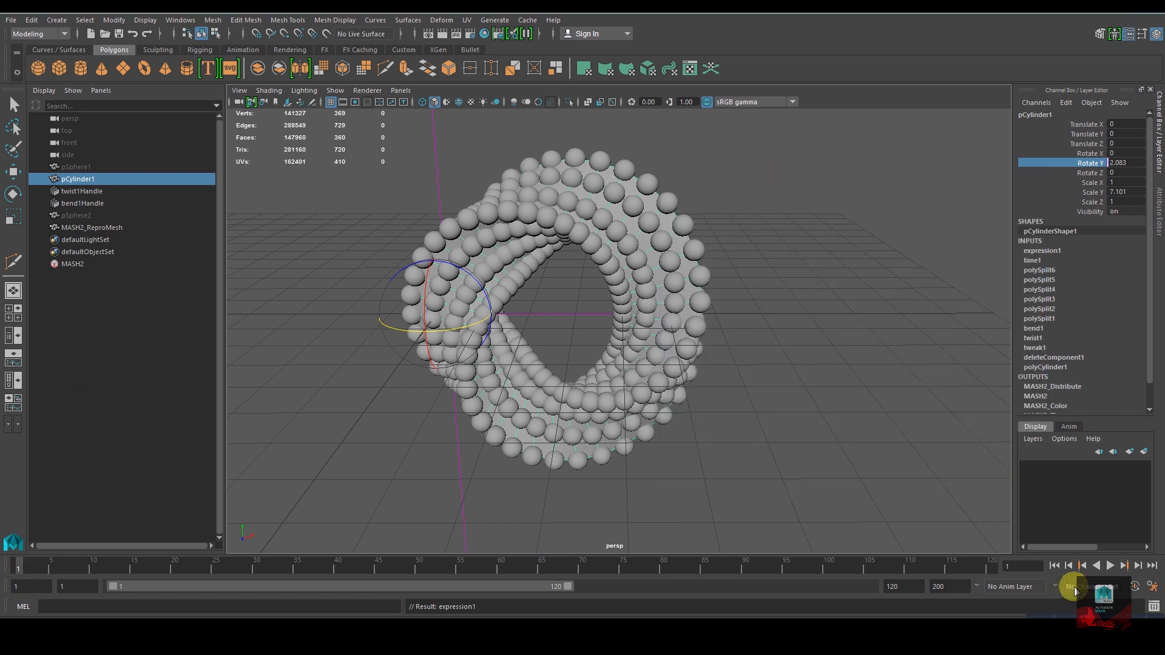
Step: Play the animation, then stop with the cylinder hidden behind its spheres
{"action": "left_click", "coordinate": [1110, 565]}
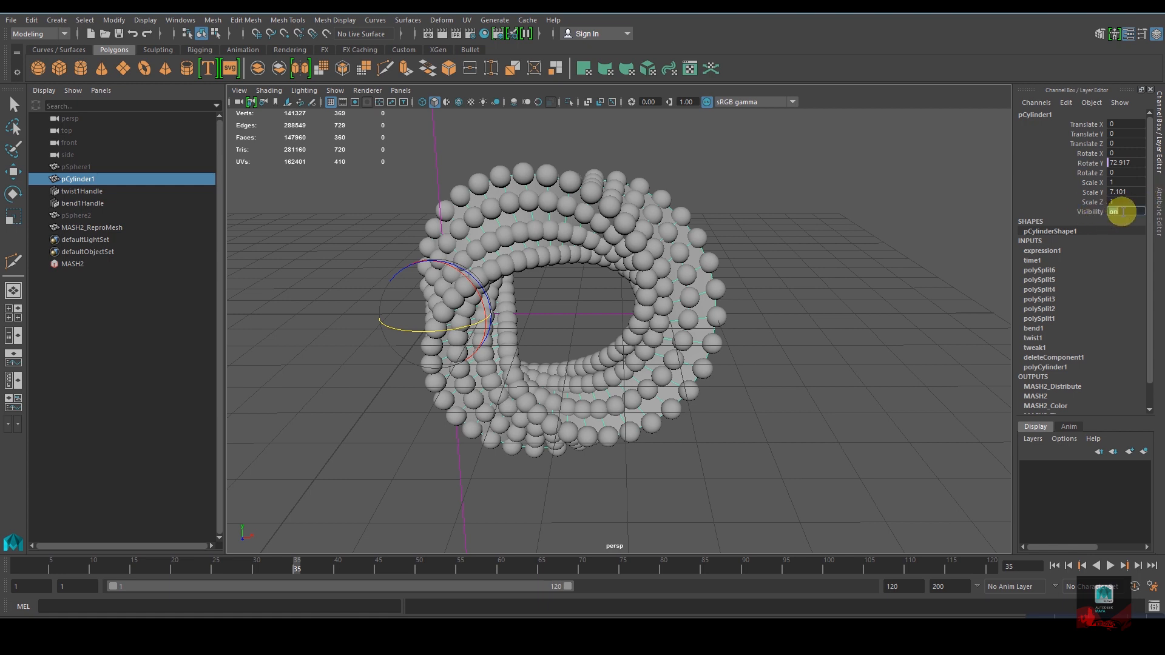
{"action": "left_click", "coordinate": [1123, 212]}
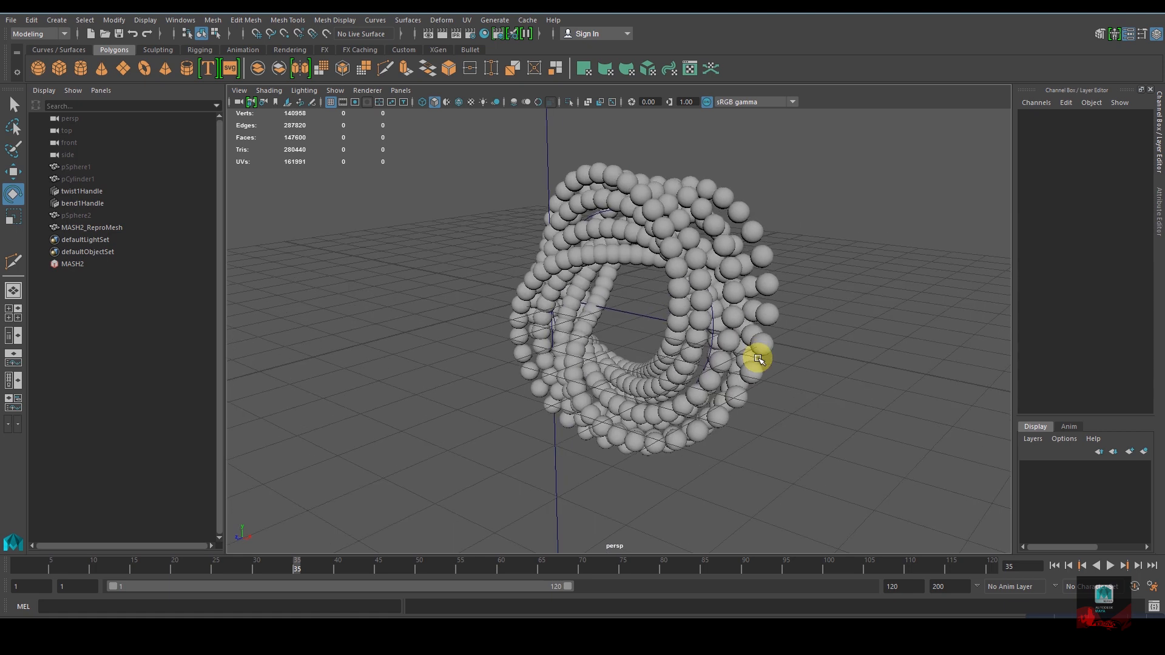
Step: Rewind the time slider to frame 1 and play the spinning loop forwards
{"action": "left_click_drag", "start_coordinate": [297, 569], "coordinate": [41, 569]}
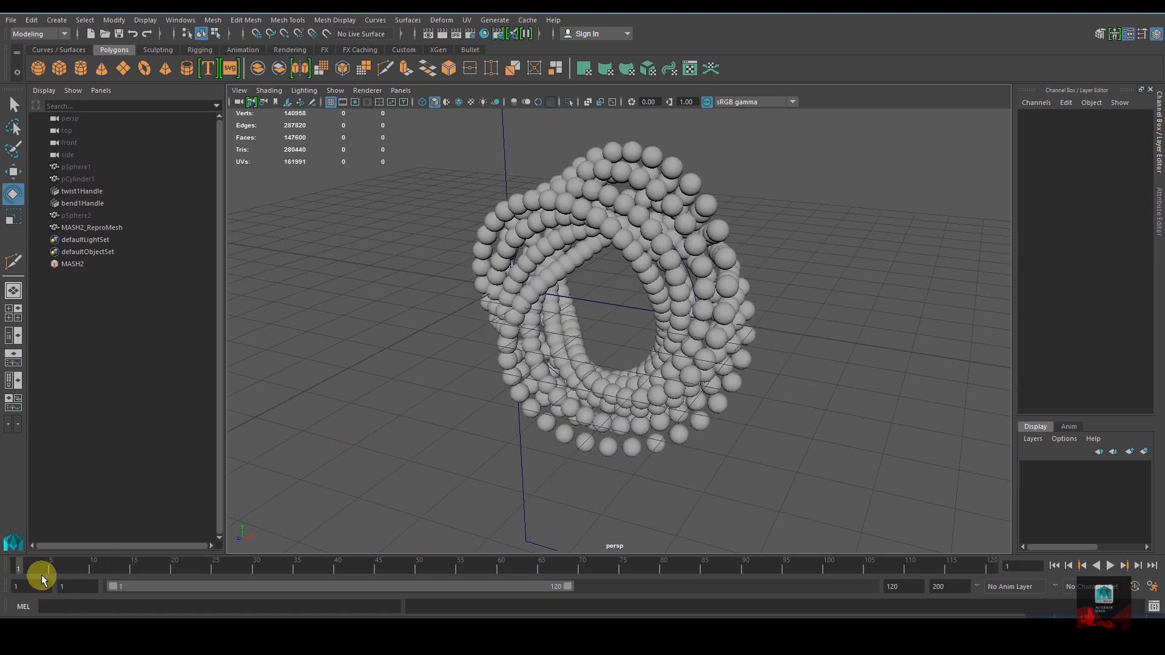
{"action": "left_click", "coordinate": [1109, 565]}
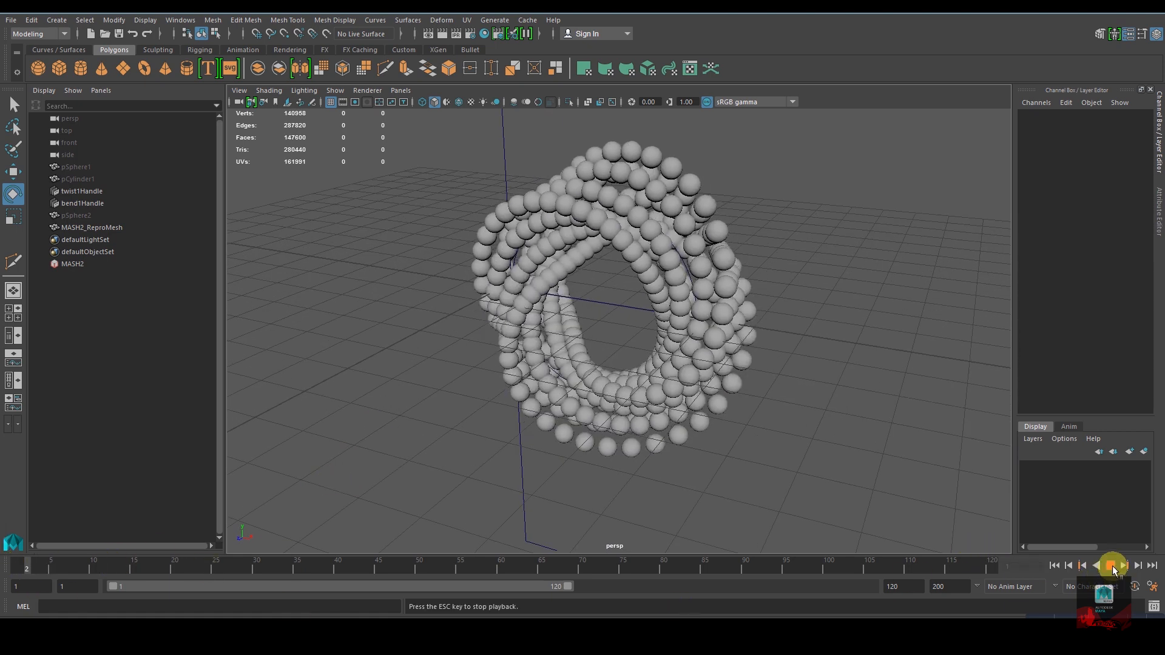